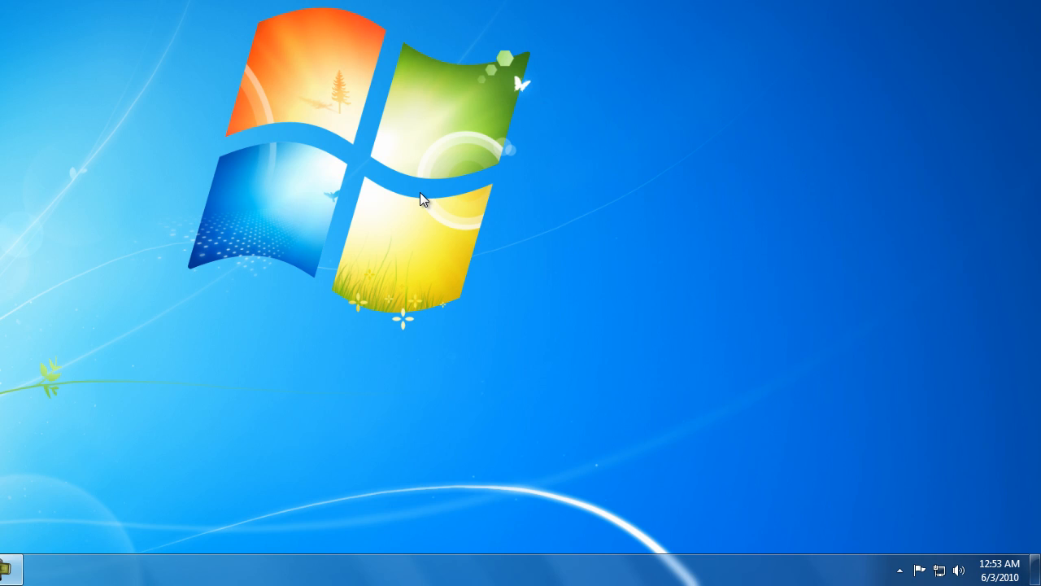
mouse_move(56, 21)
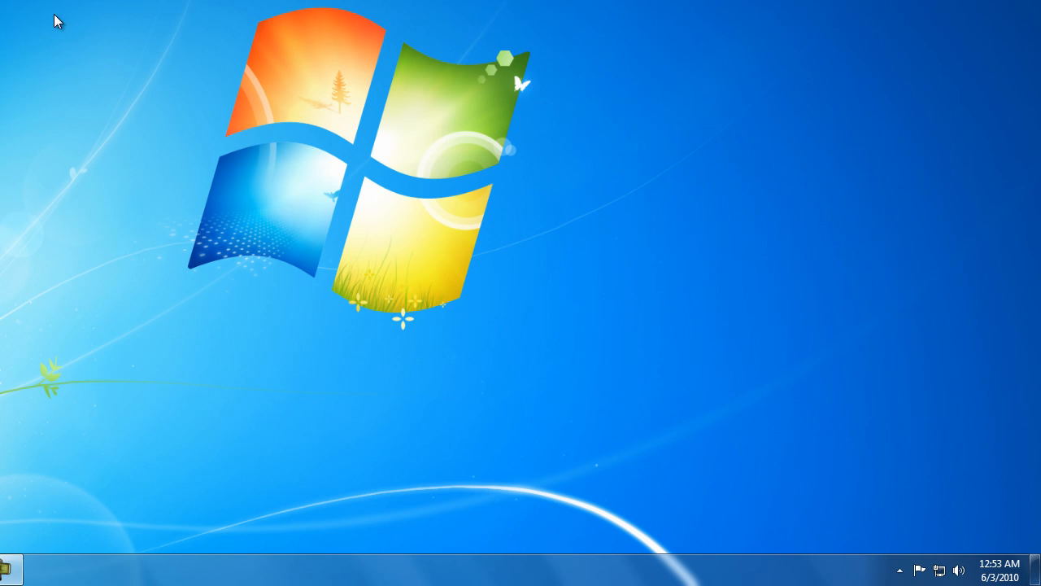
mouse_move(13, 14)
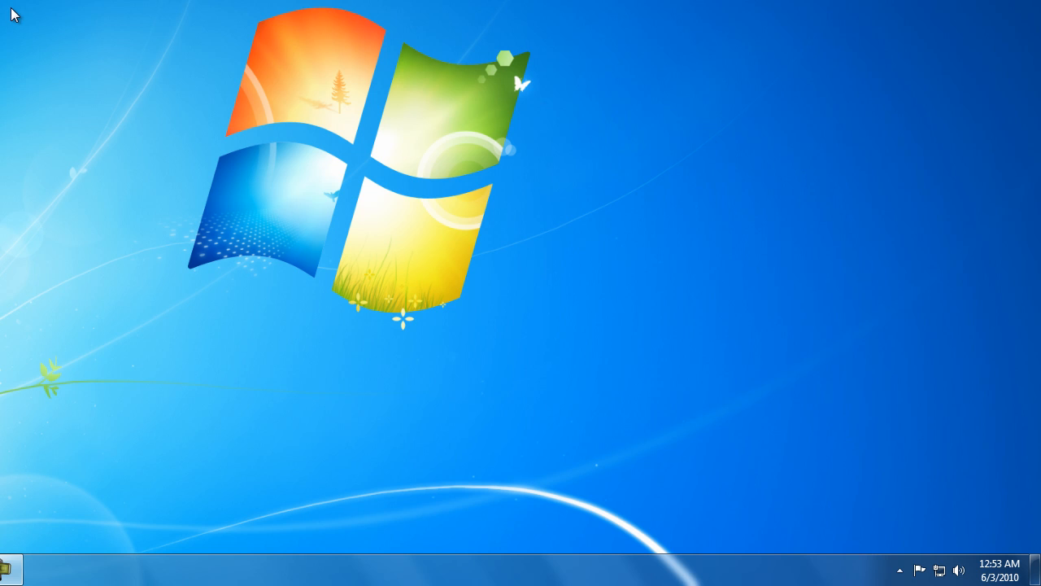
mouse_move(612, 450)
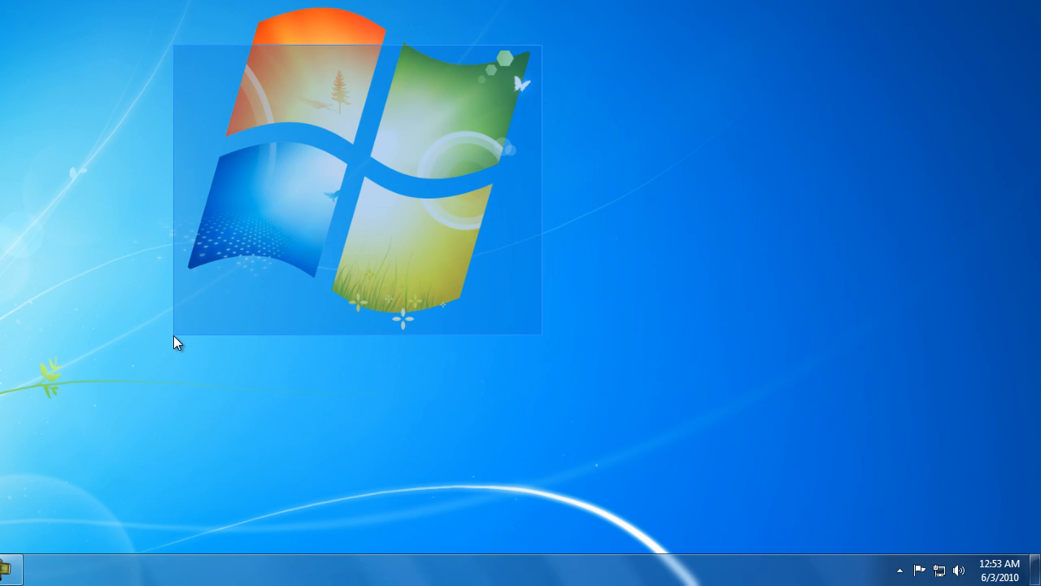
- Reach the Recording devices list of the Sound control panel from the notification area
drag(179, 341, 602, 23)
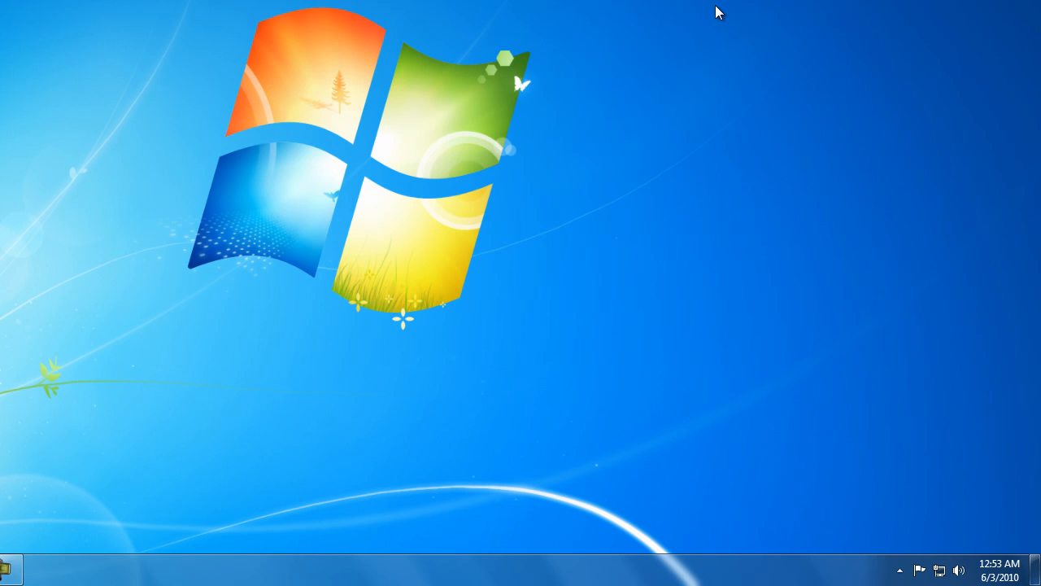
drag(715, 7, 161, 342)
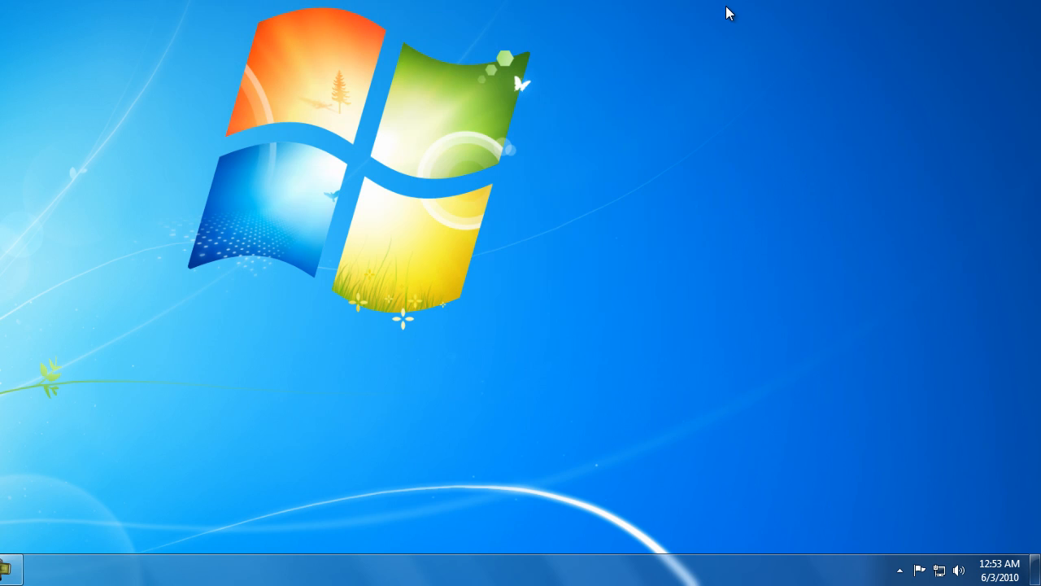
click(899, 570)
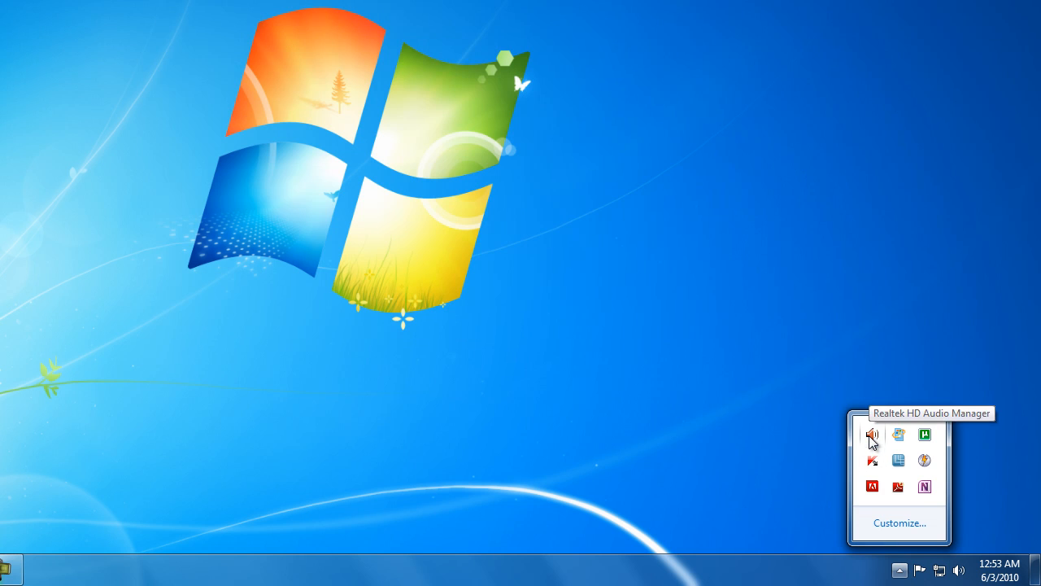
click(872, 433)
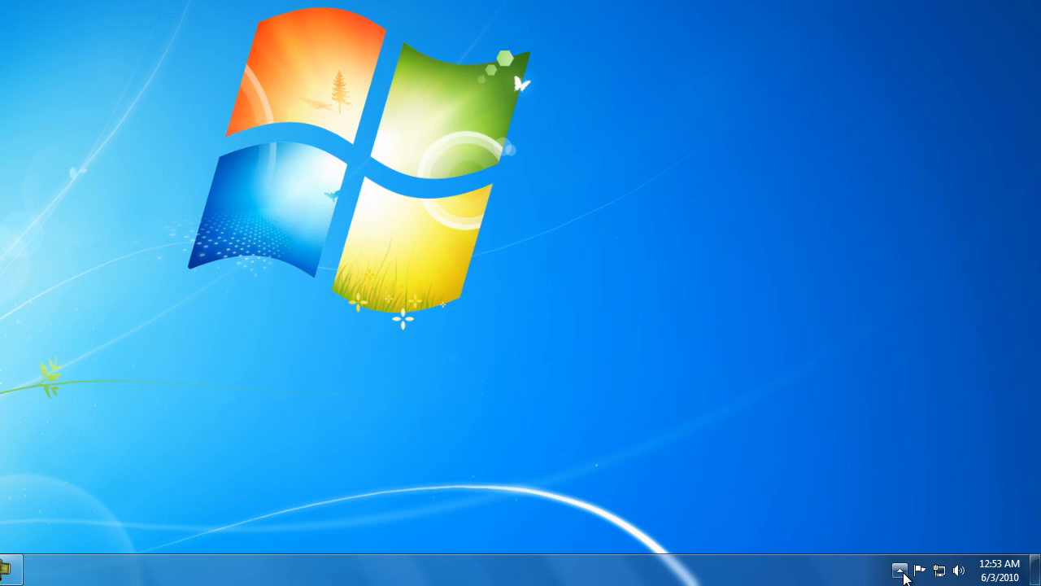
click(900, 569)
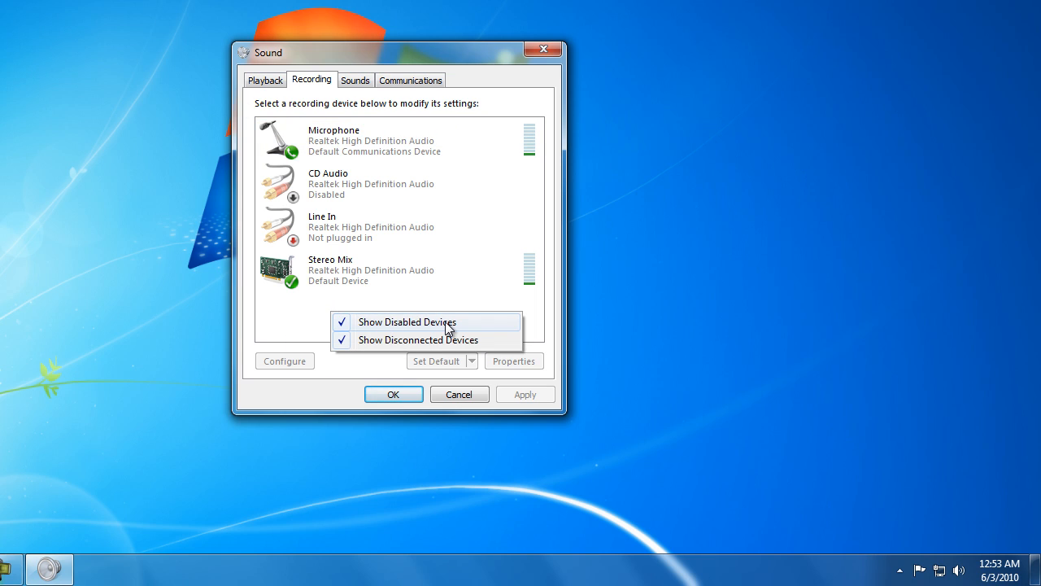
mouse_move(430, 332)
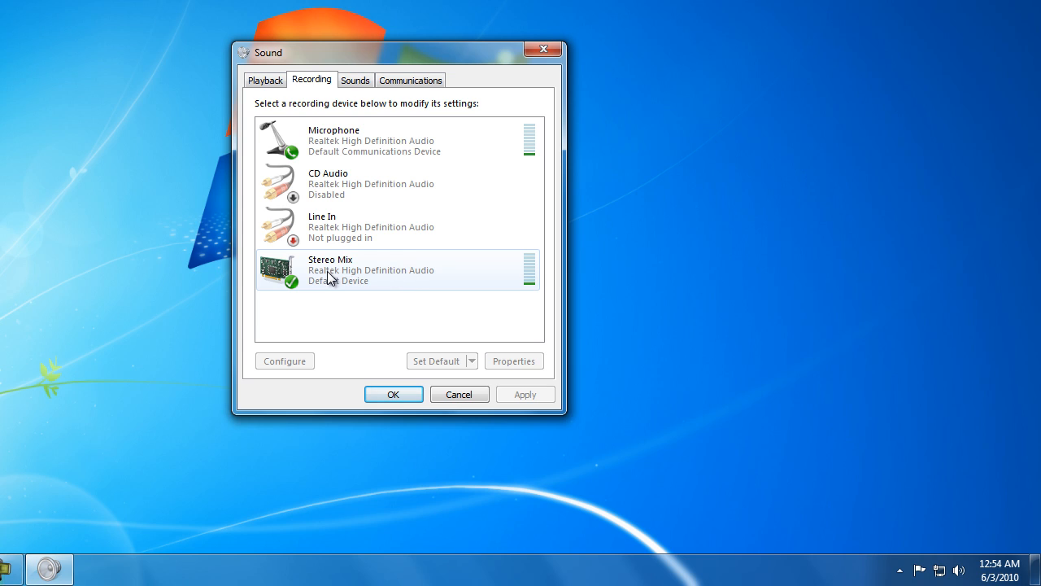
- Show disabled devices, enable Stereo Mix and make it the default recording device
right_click(331, 270)
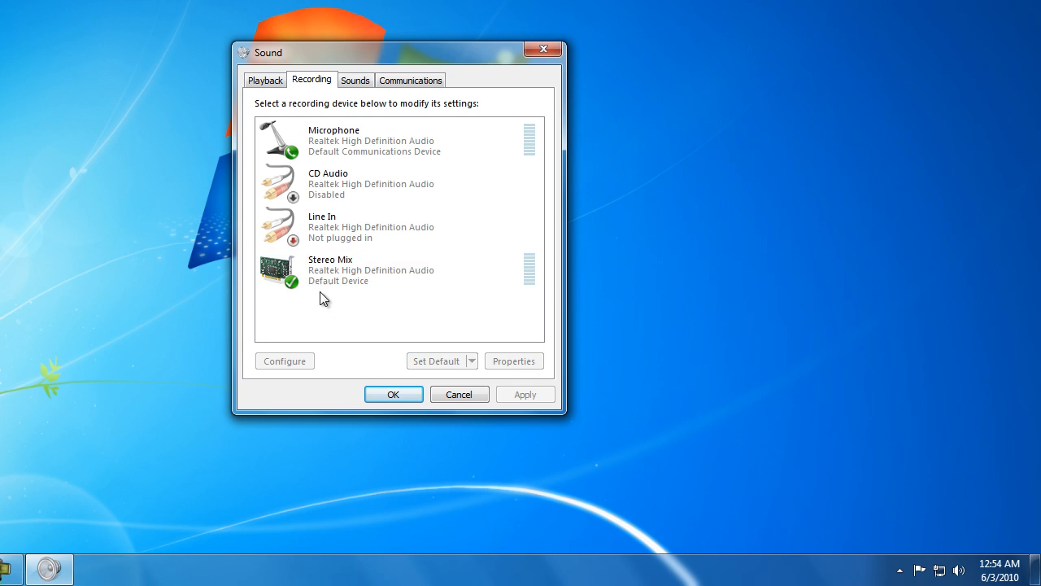
right_click(350, 271)
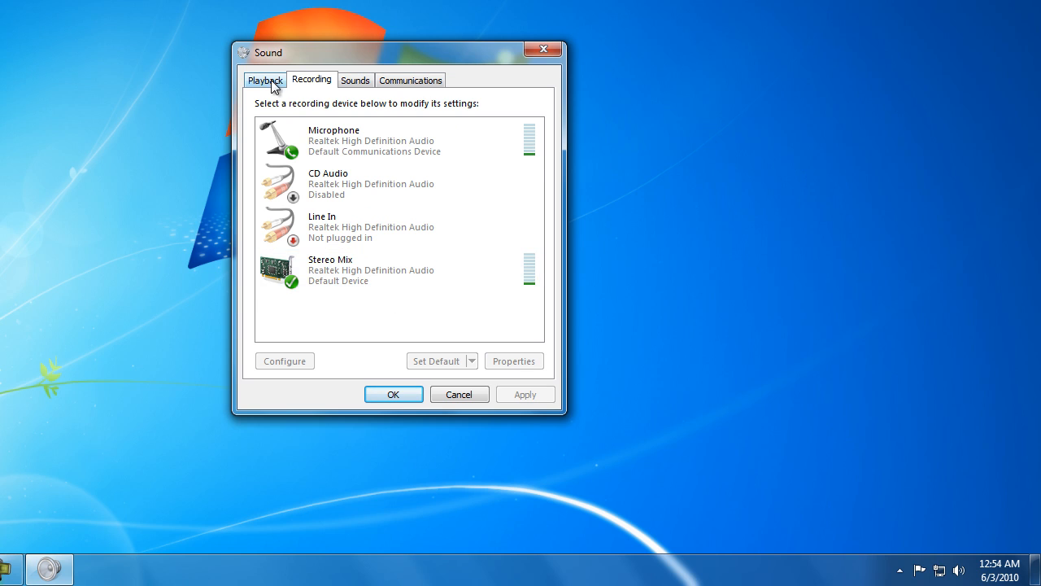
- Switch to Playback devices and bring up the Speakers properties window
click(264, 79)
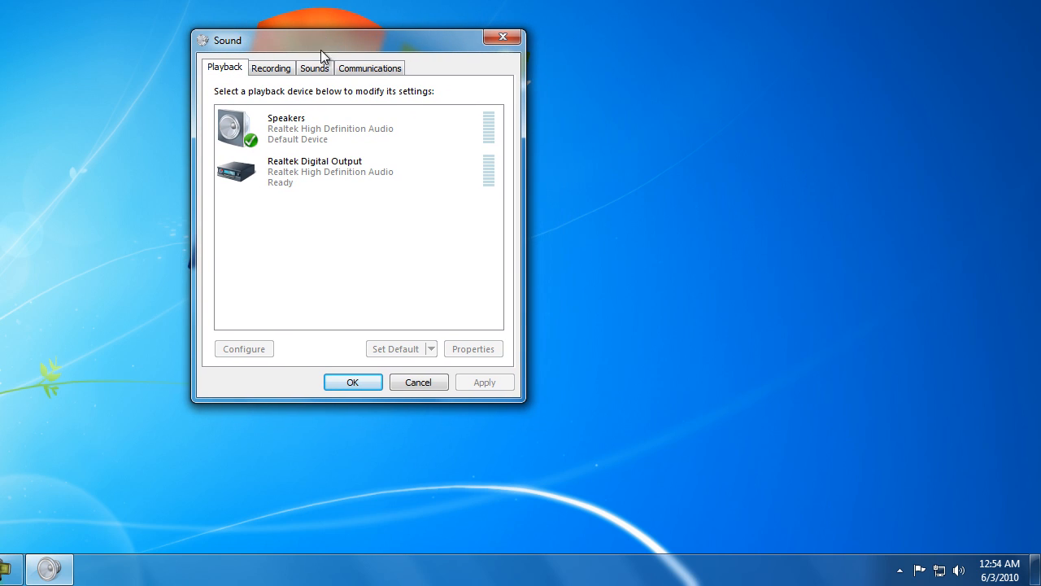
click(330, 127)
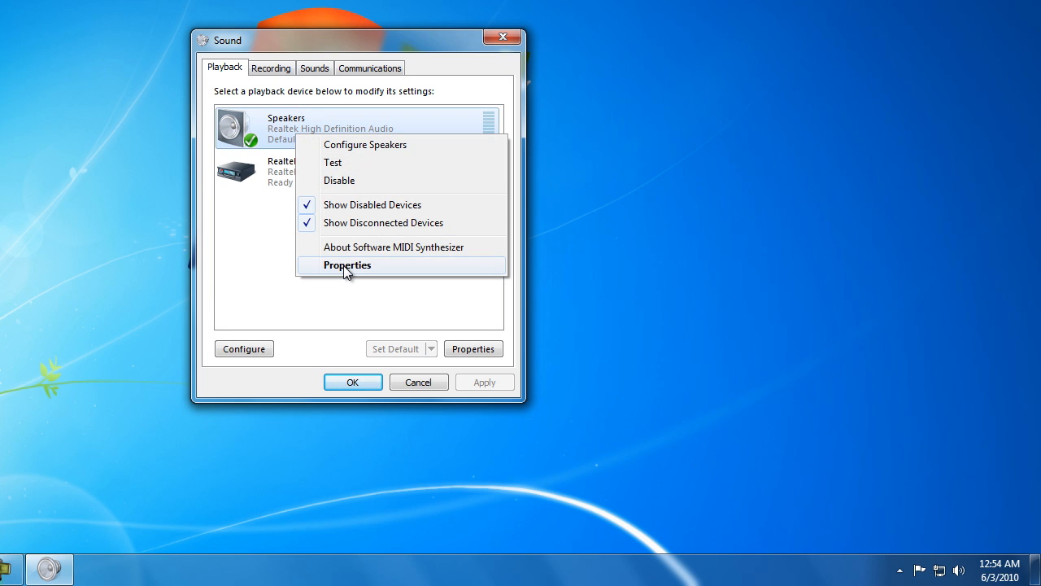
click(348, 264)
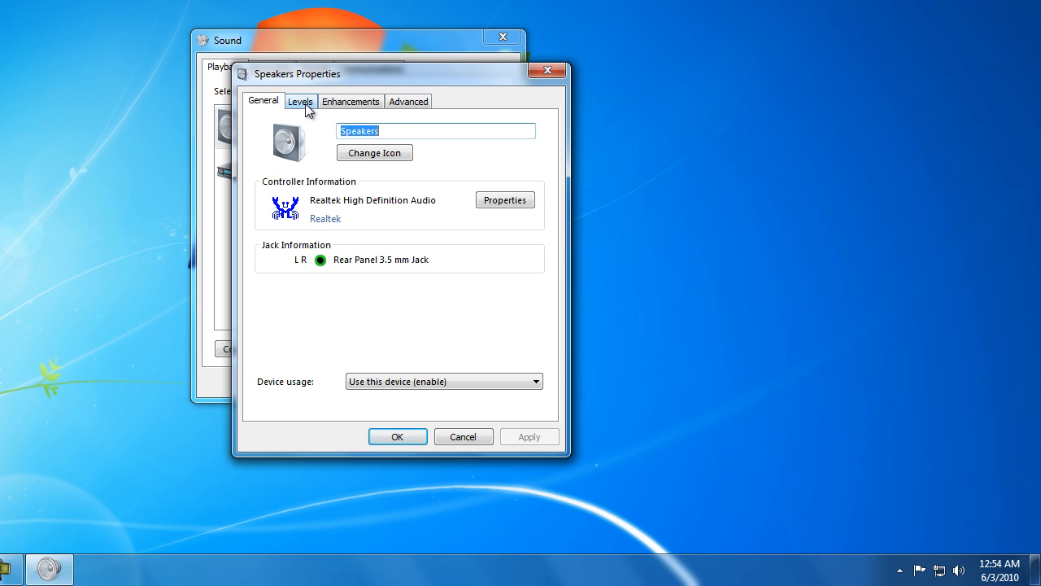
- Confirm Realtek HD Audio output and Rear Pink In levels are 100, then close Speakers properties with OK
click(300, 101)
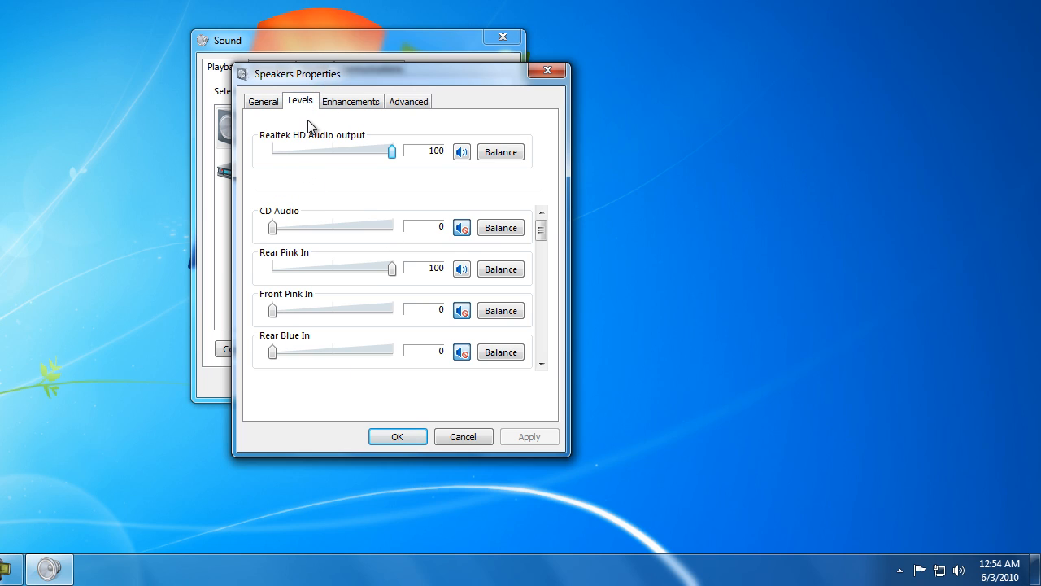
mouse_move(328, 283)
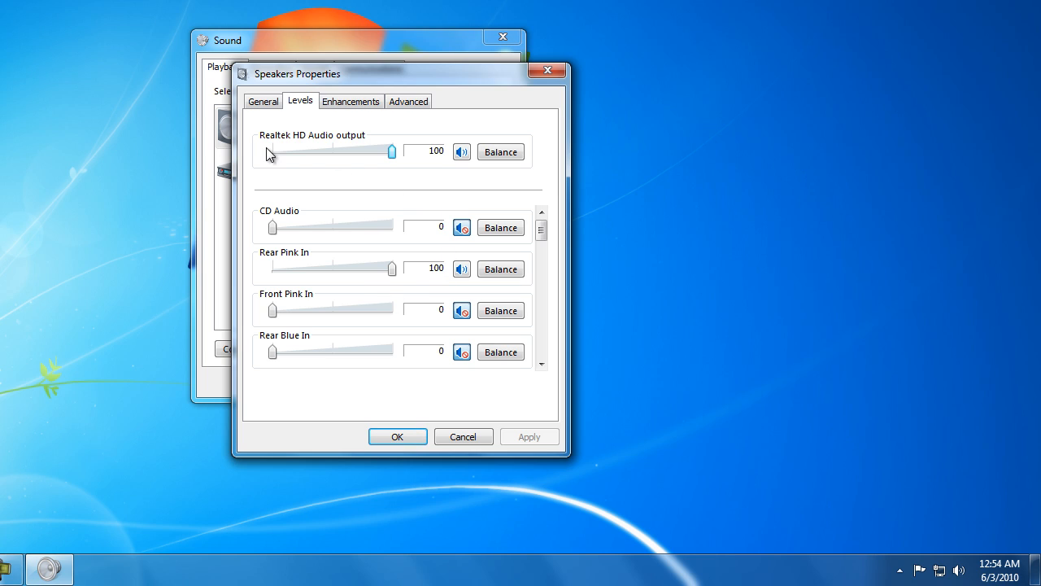
mouse_move(310, 272)
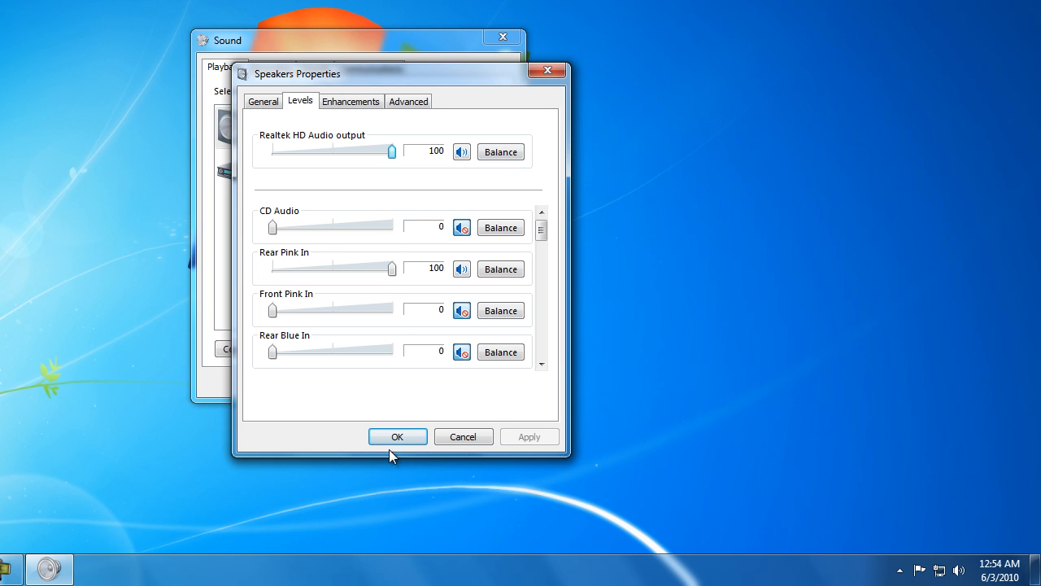
click(397, 436)
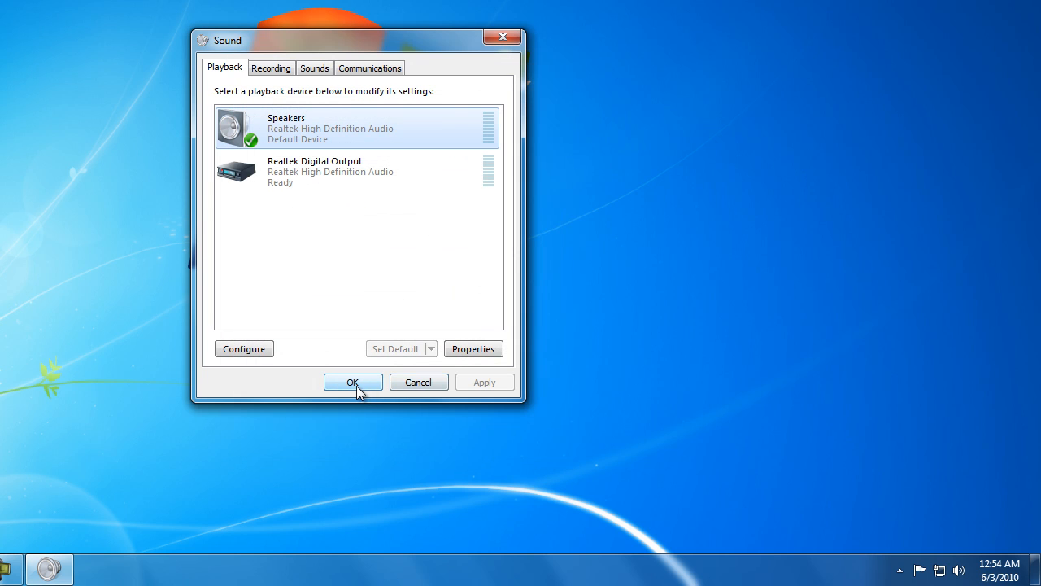
- Close Sound with OK and play 02-Ready-to-Run from the Attaboy music folder
click(352, 382)
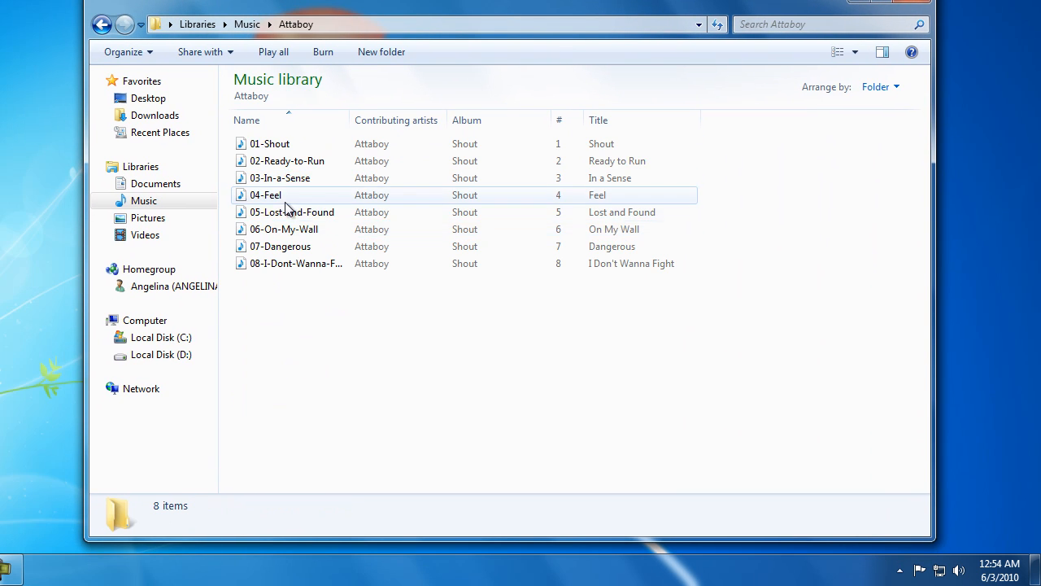
click(286, 161)
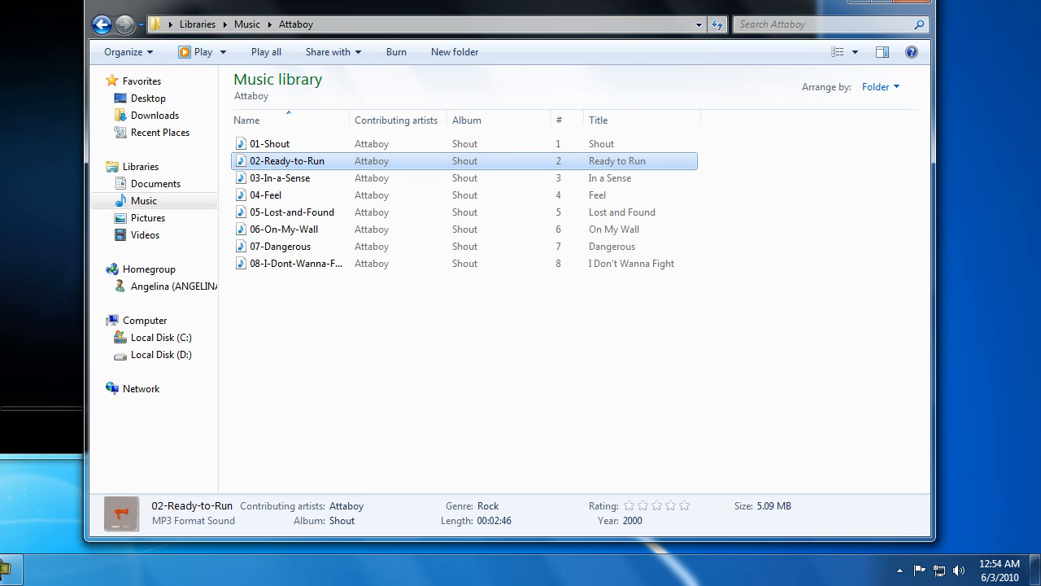
double_click(287, 161)
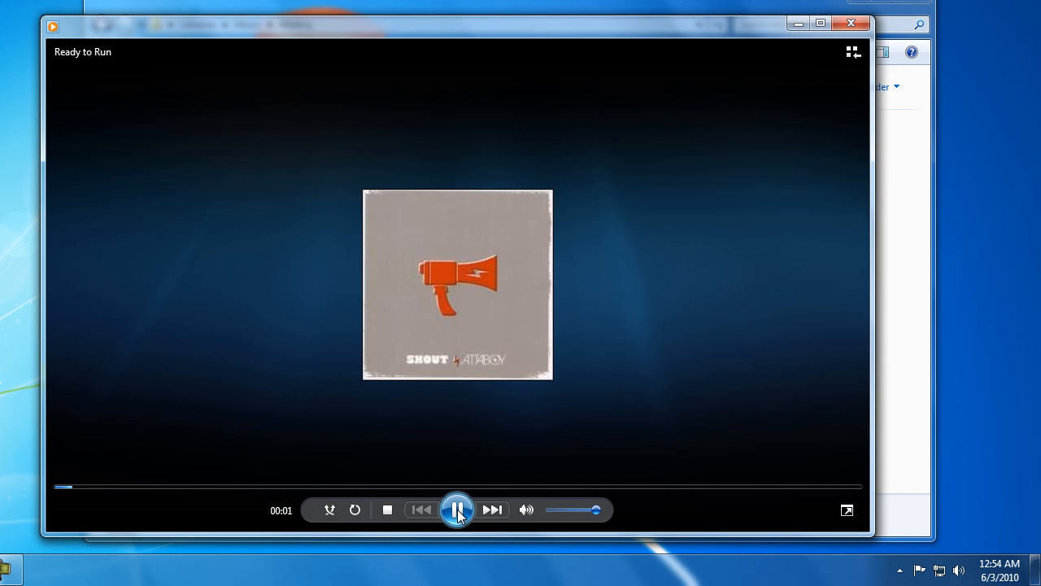
- Pause Ready to Run and close the Media Player window
click(458, 511)
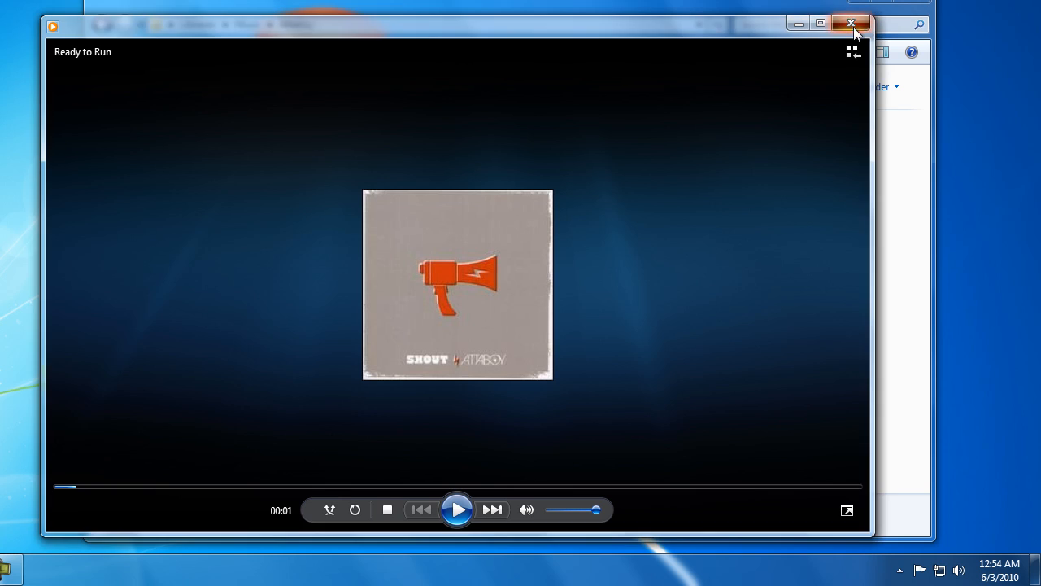
click(851, 23)
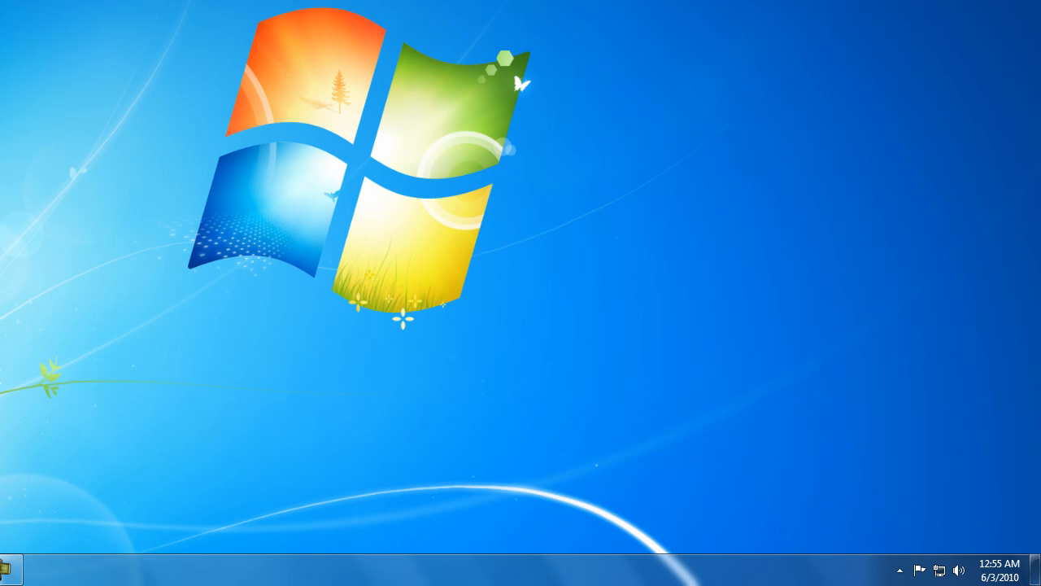
mouse_move(543, 68)
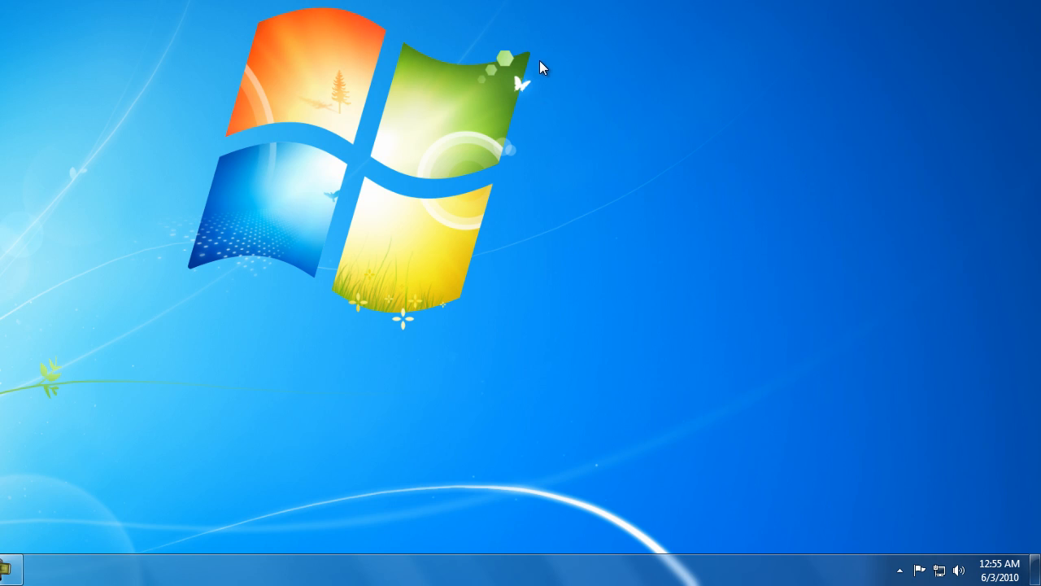
mouse_move(506, 75)
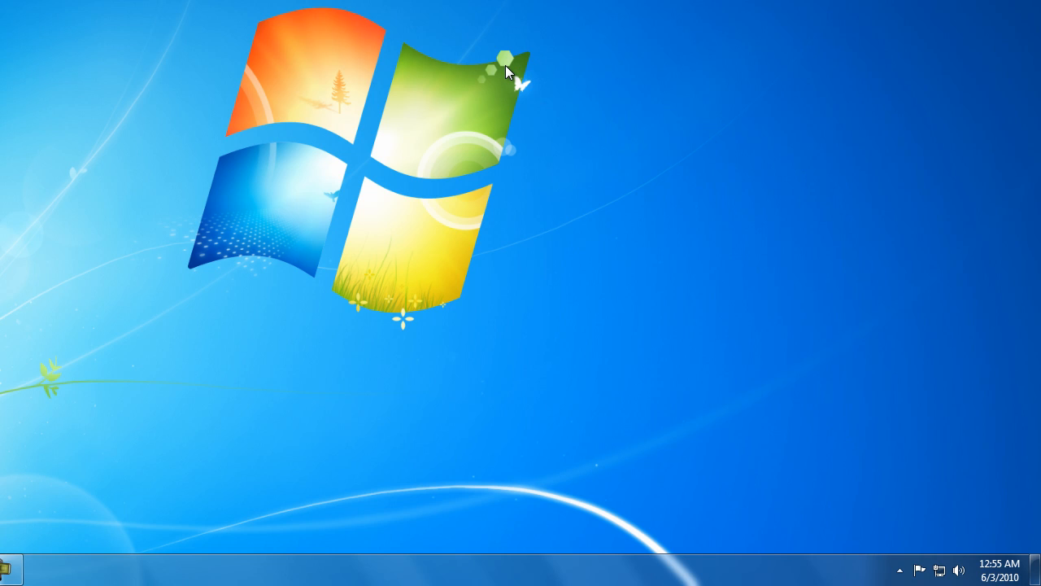